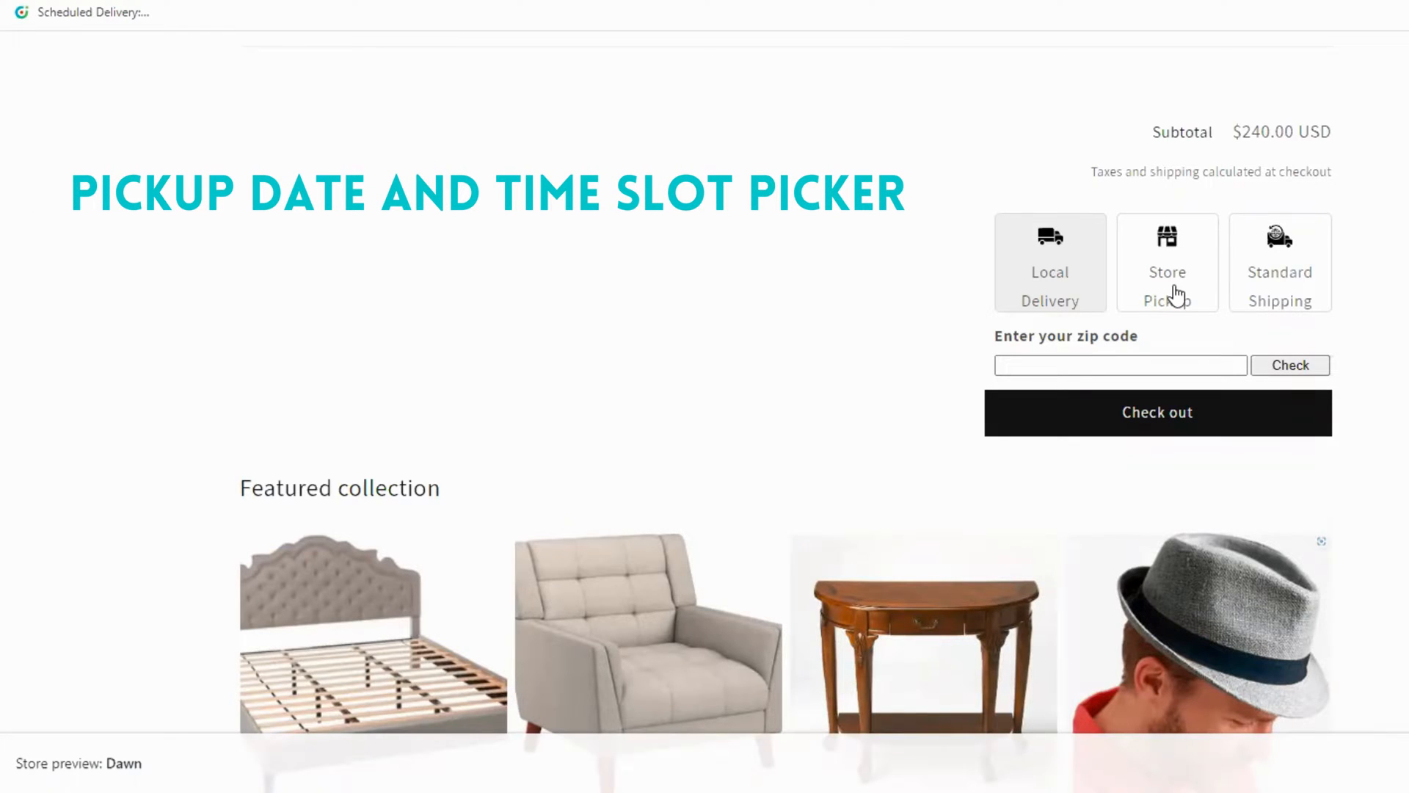
- Choose Store Pickup and pick Wednesday 21 December as the pickup date
left_click(1167, 263)
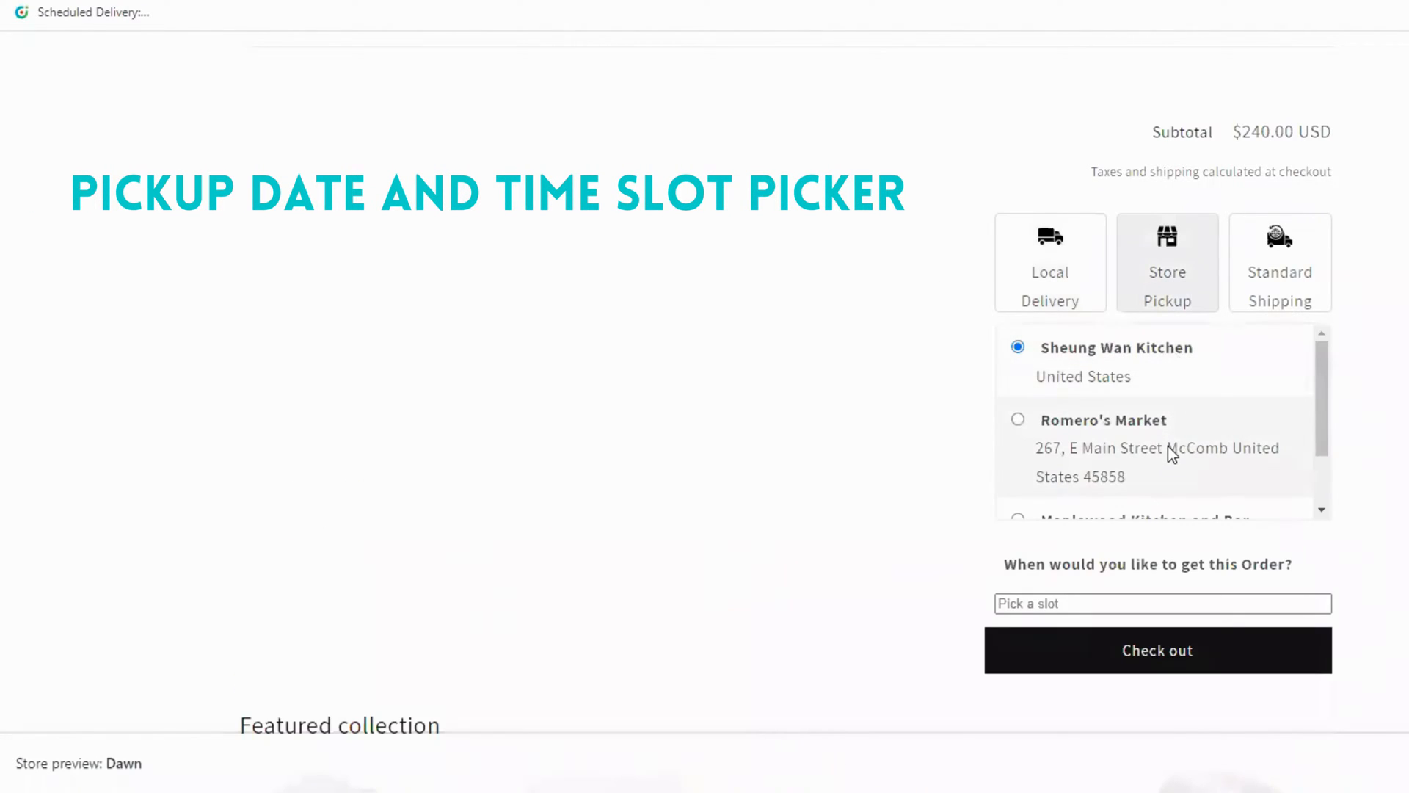
left_click(1162, 604)
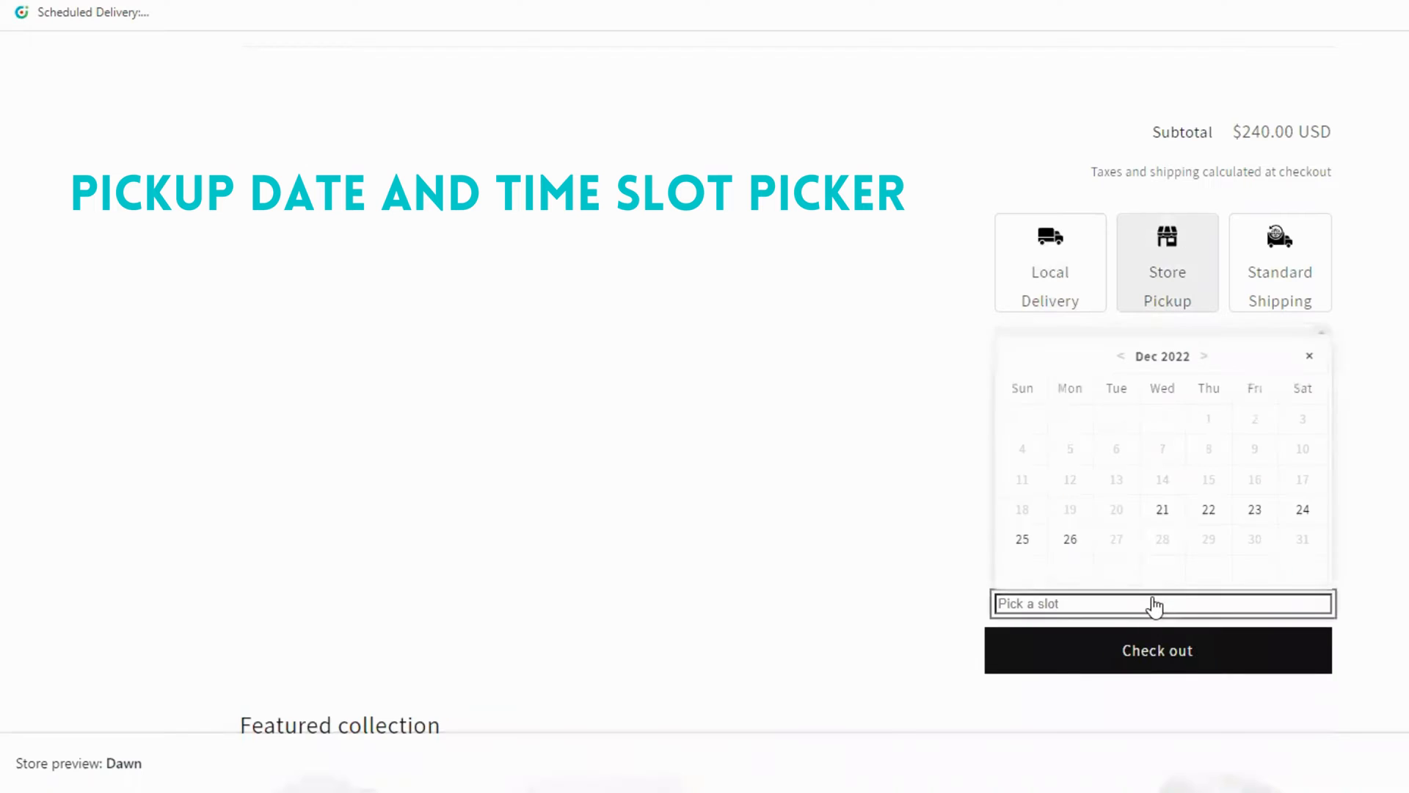
left_click(1162, 510)
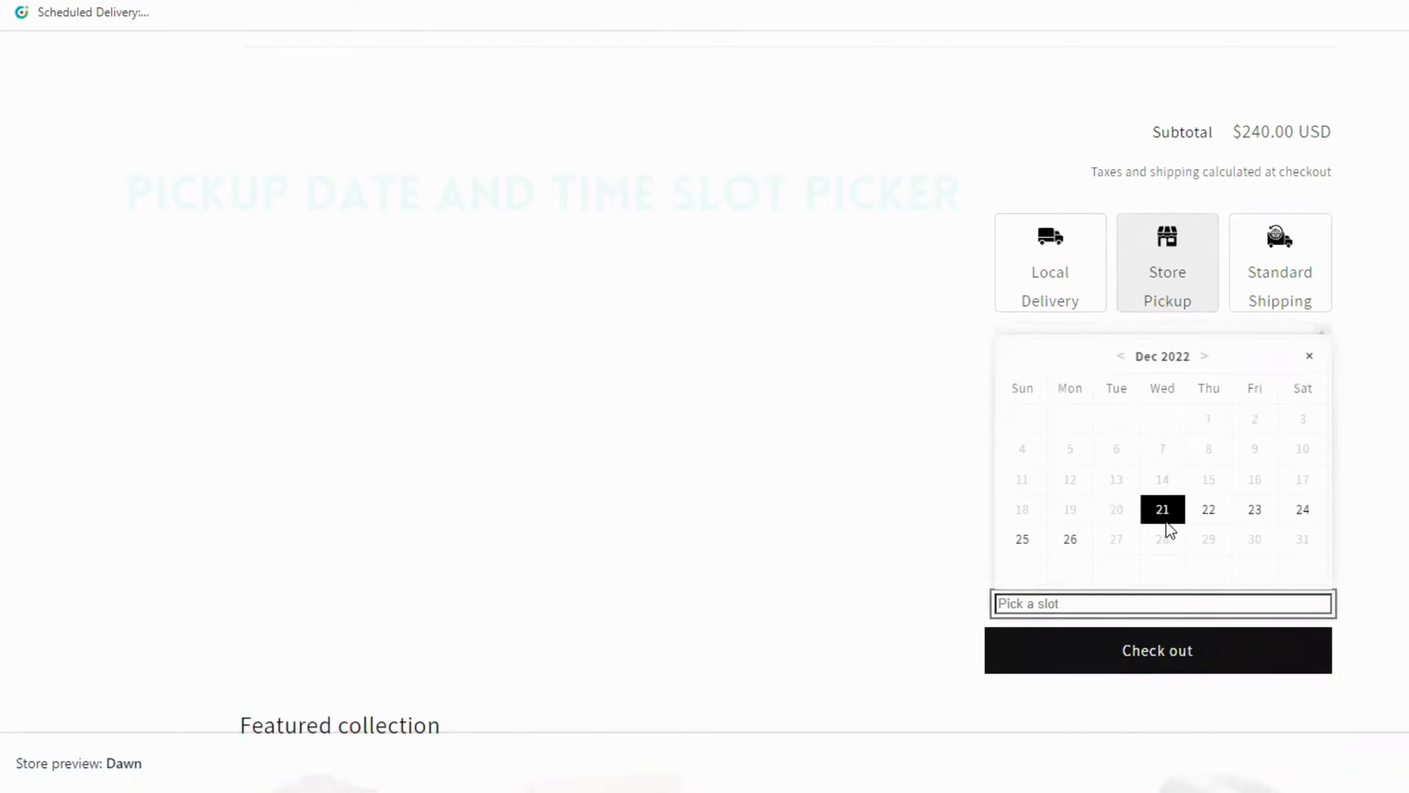
- Re-select Store Pickup and choose Romero's Market as the pickup location
left_click(1049, 263)
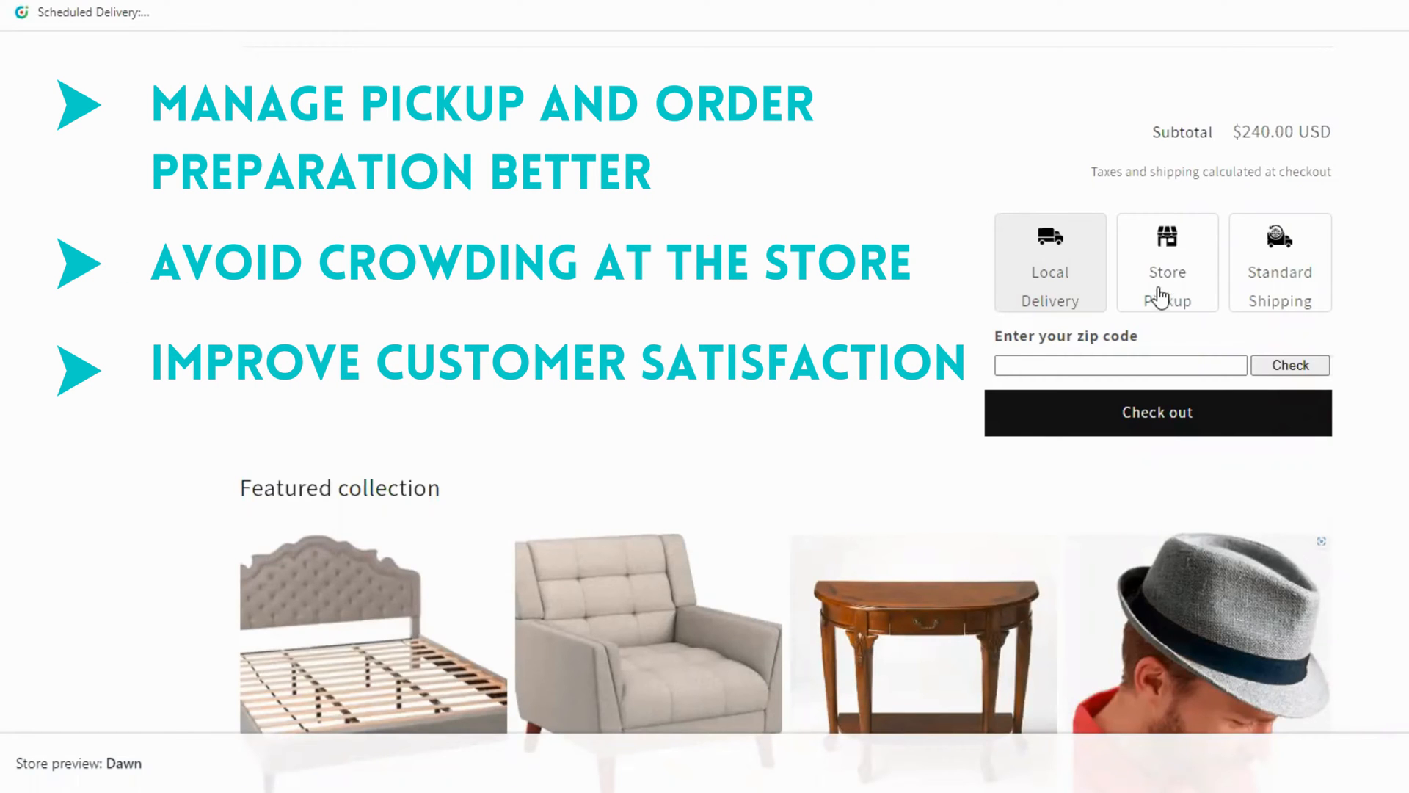
left_click(1166, 262)
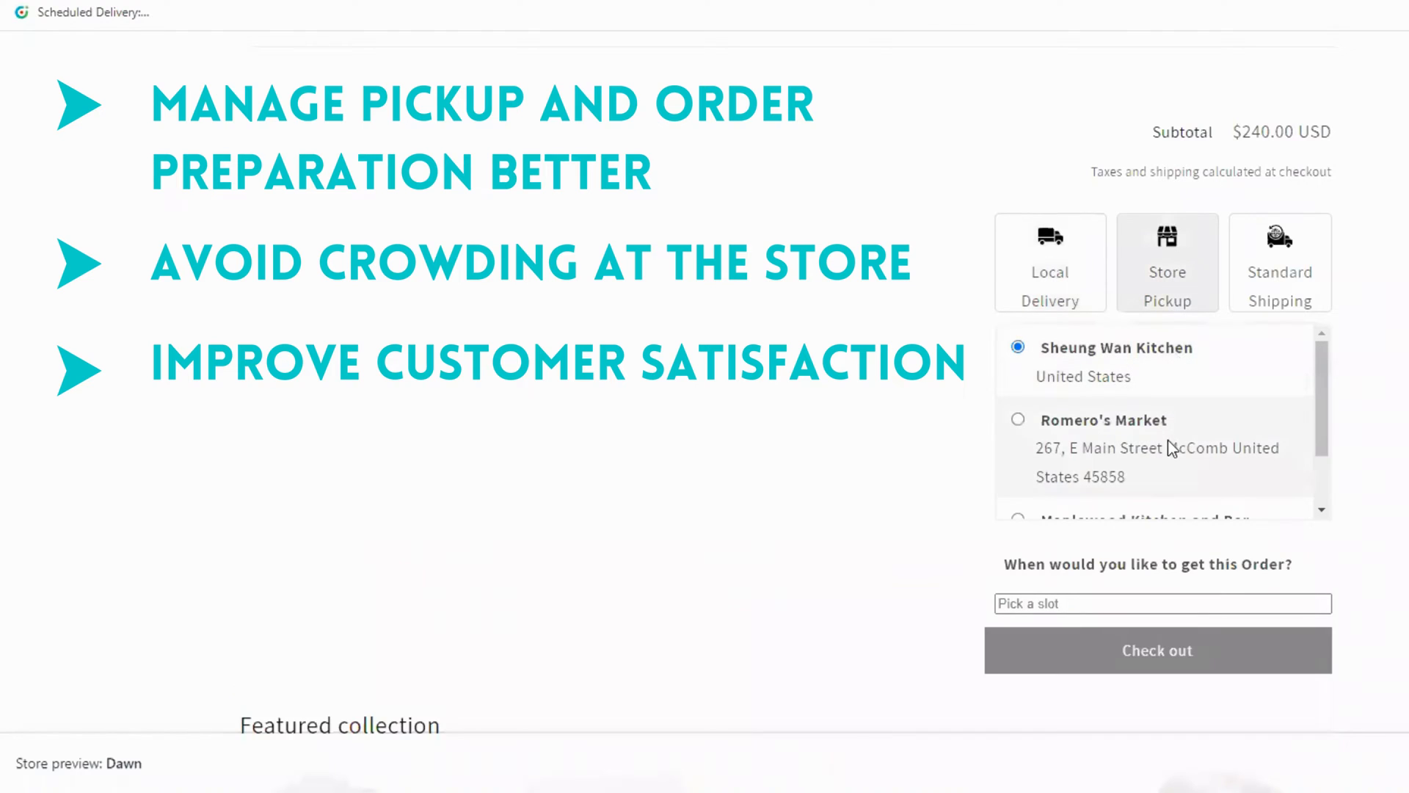
left_click(1018, 419)
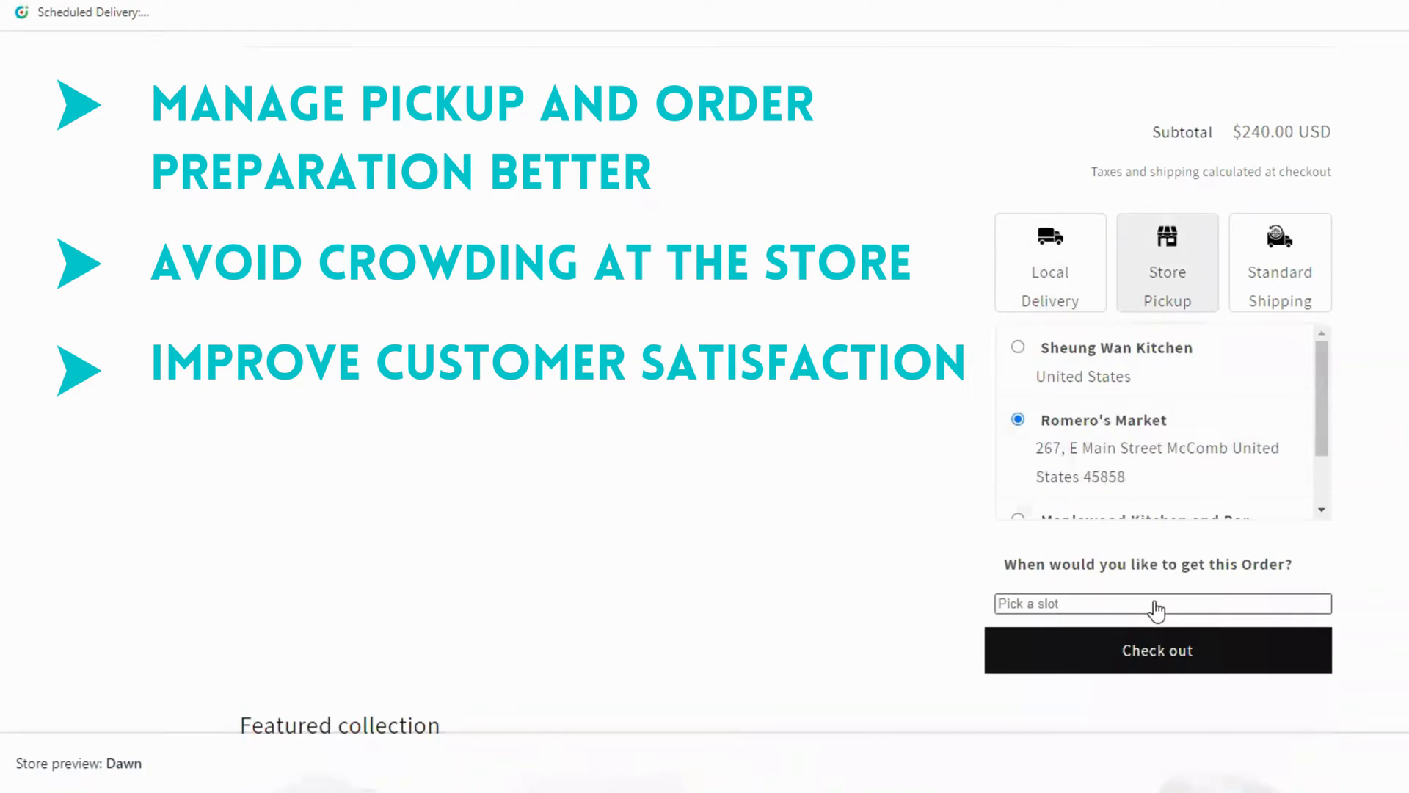
left_click(1160, 604)
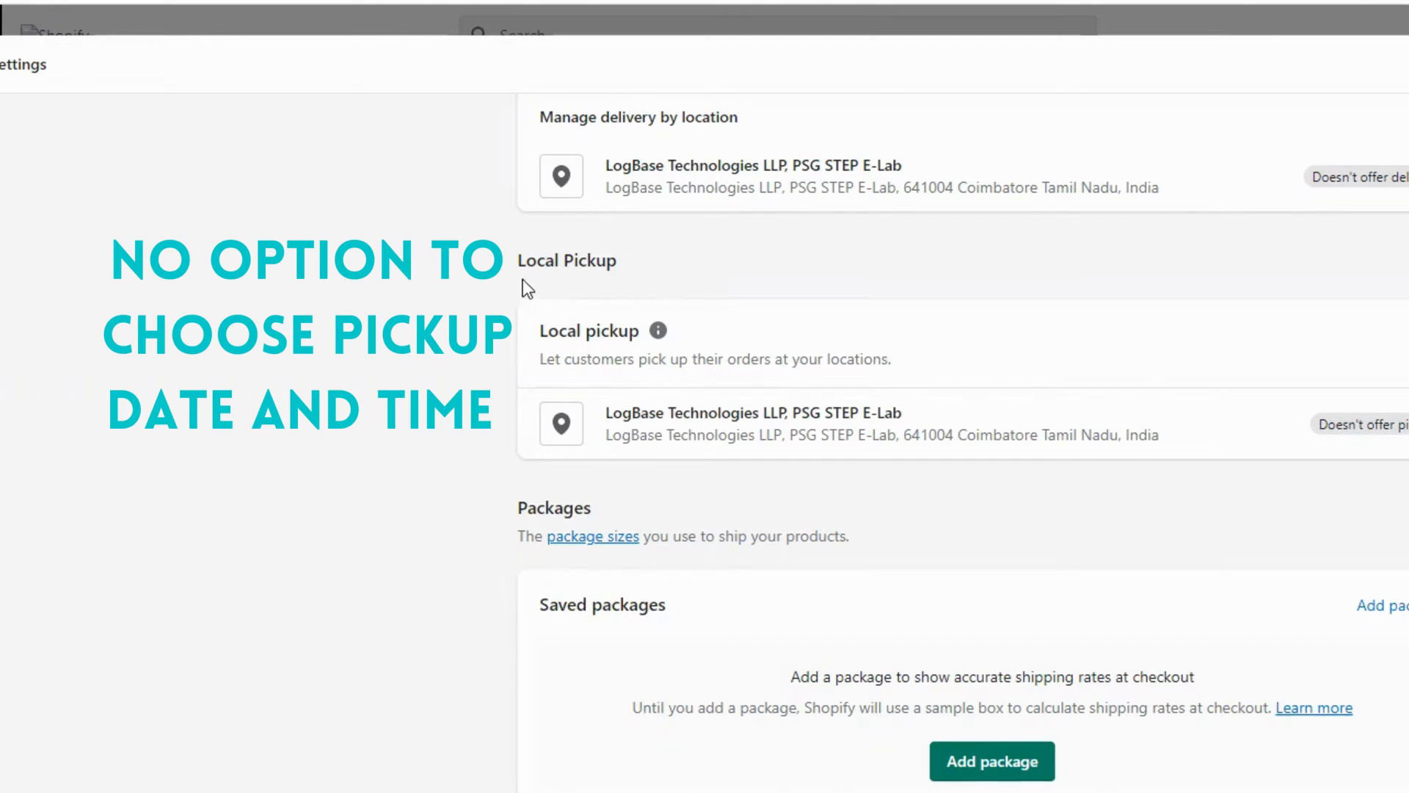
mouse_move(625, 288)
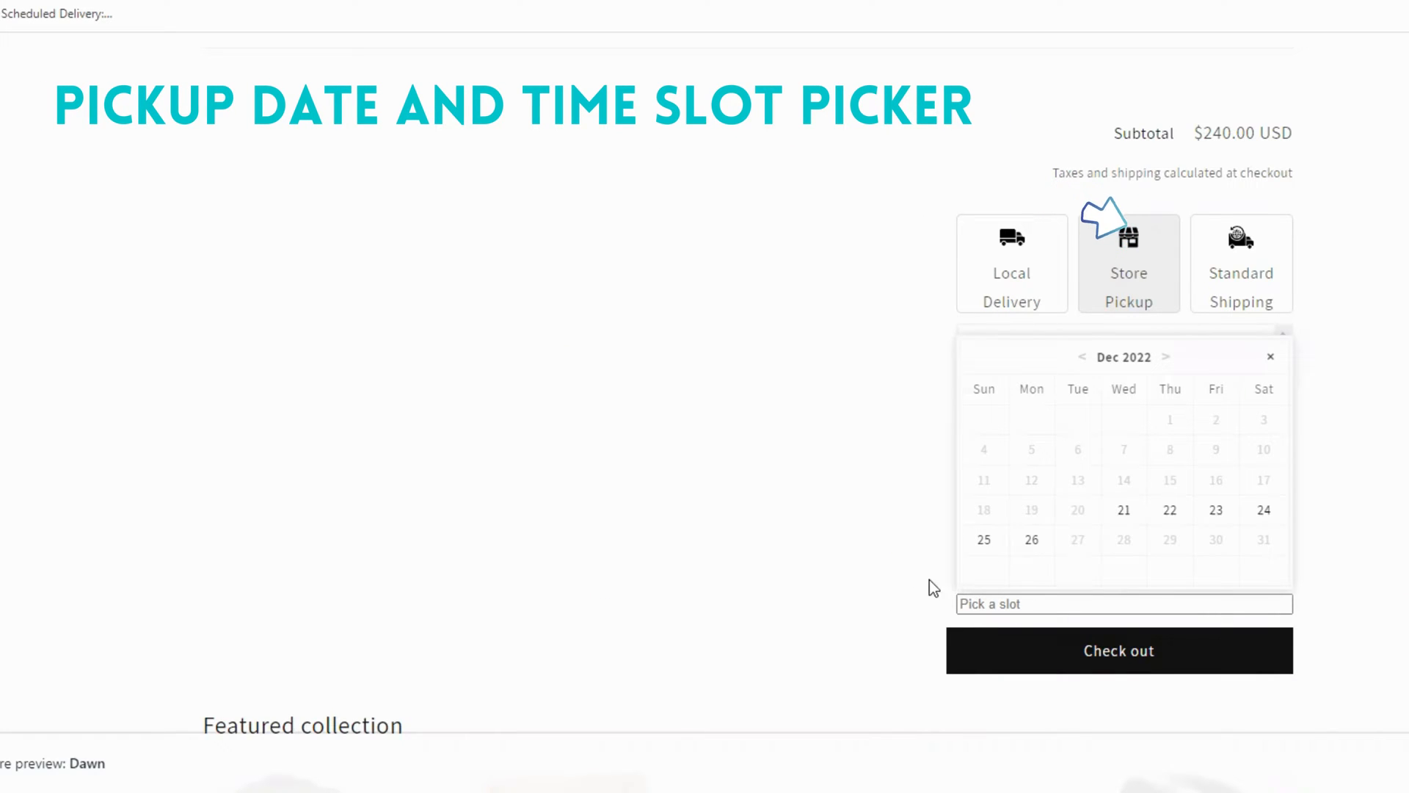
- Pick a December date in the calendar and the 4 PM - 5 PM time slot
left_click(1124, 510)
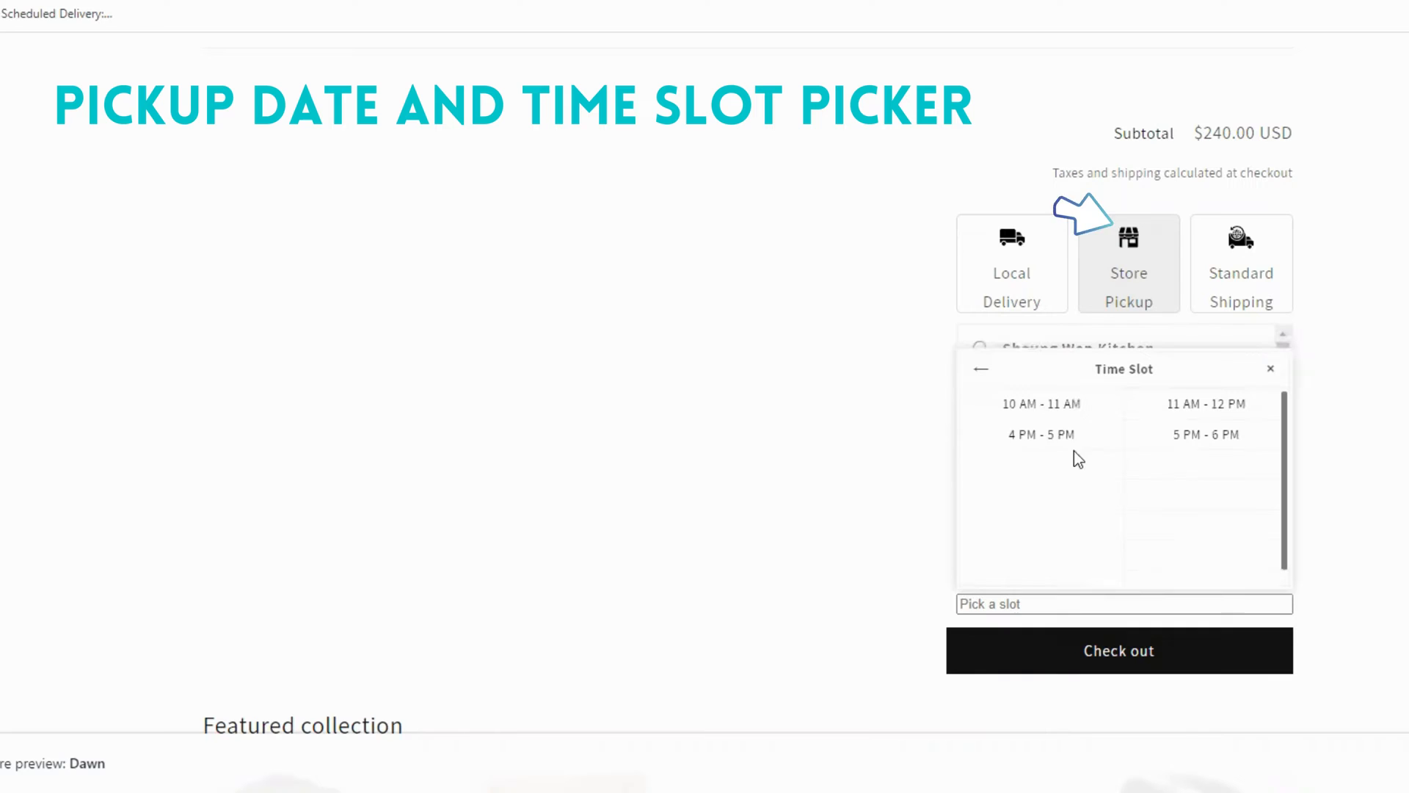
left_click(1040, 433)
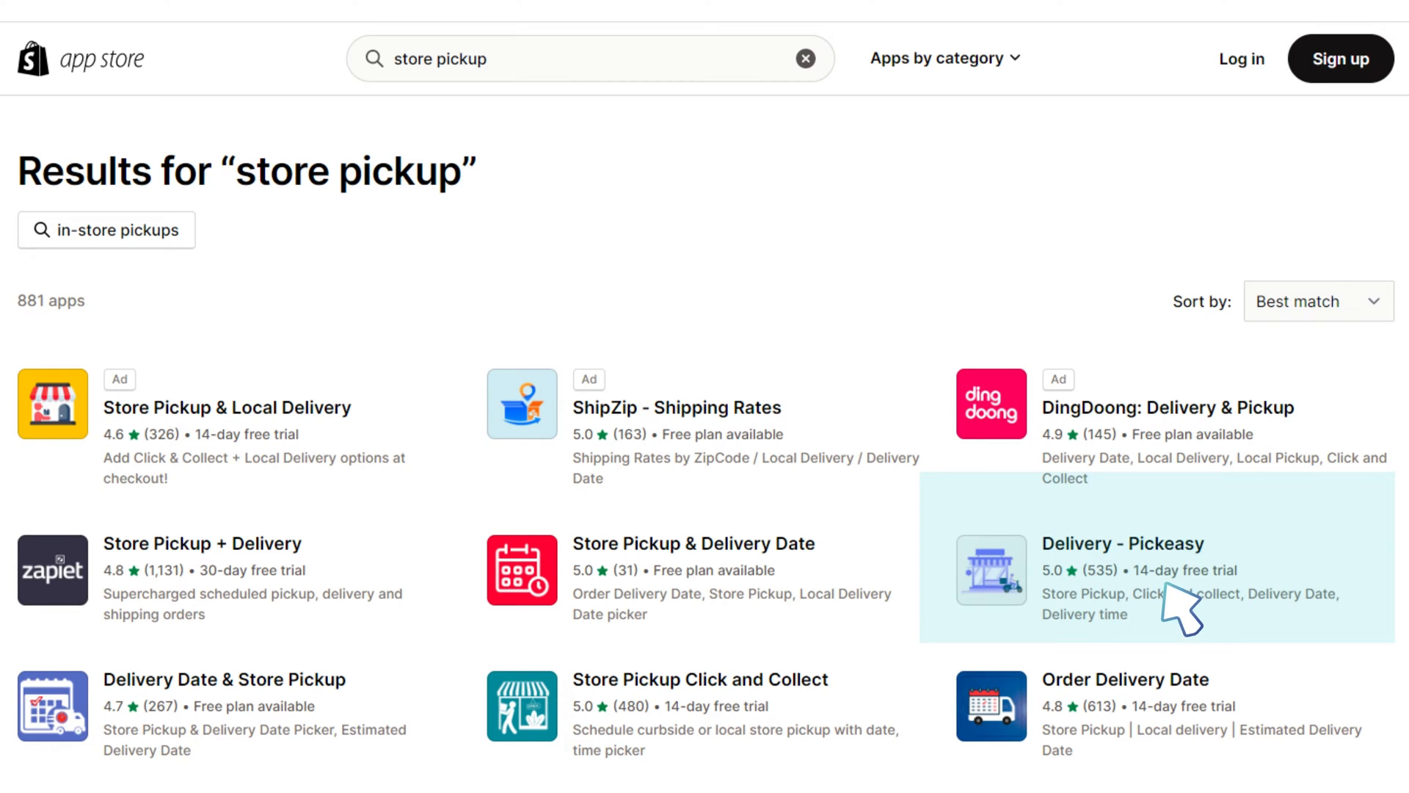
mouse_move(1185, 616)
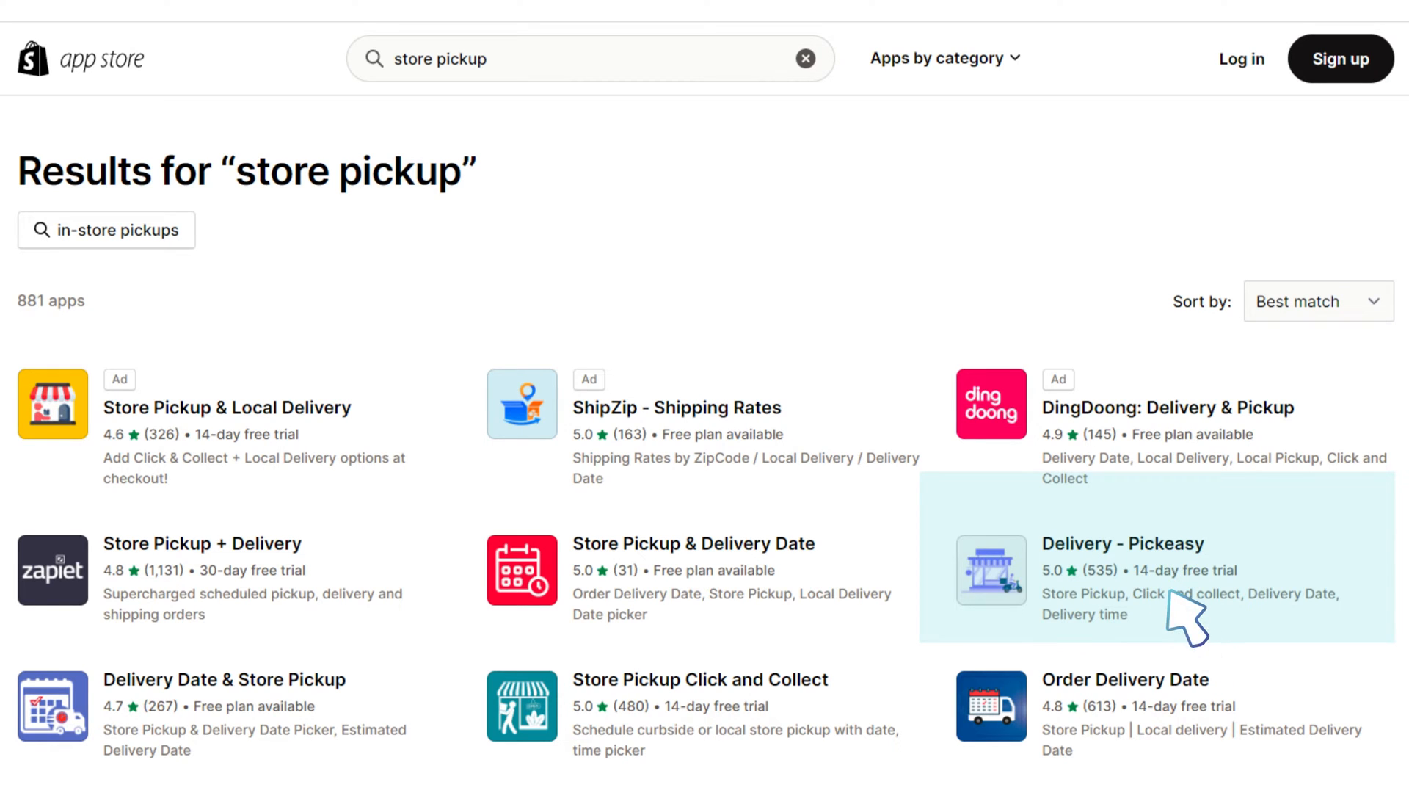
mouse_move(1190, 643)
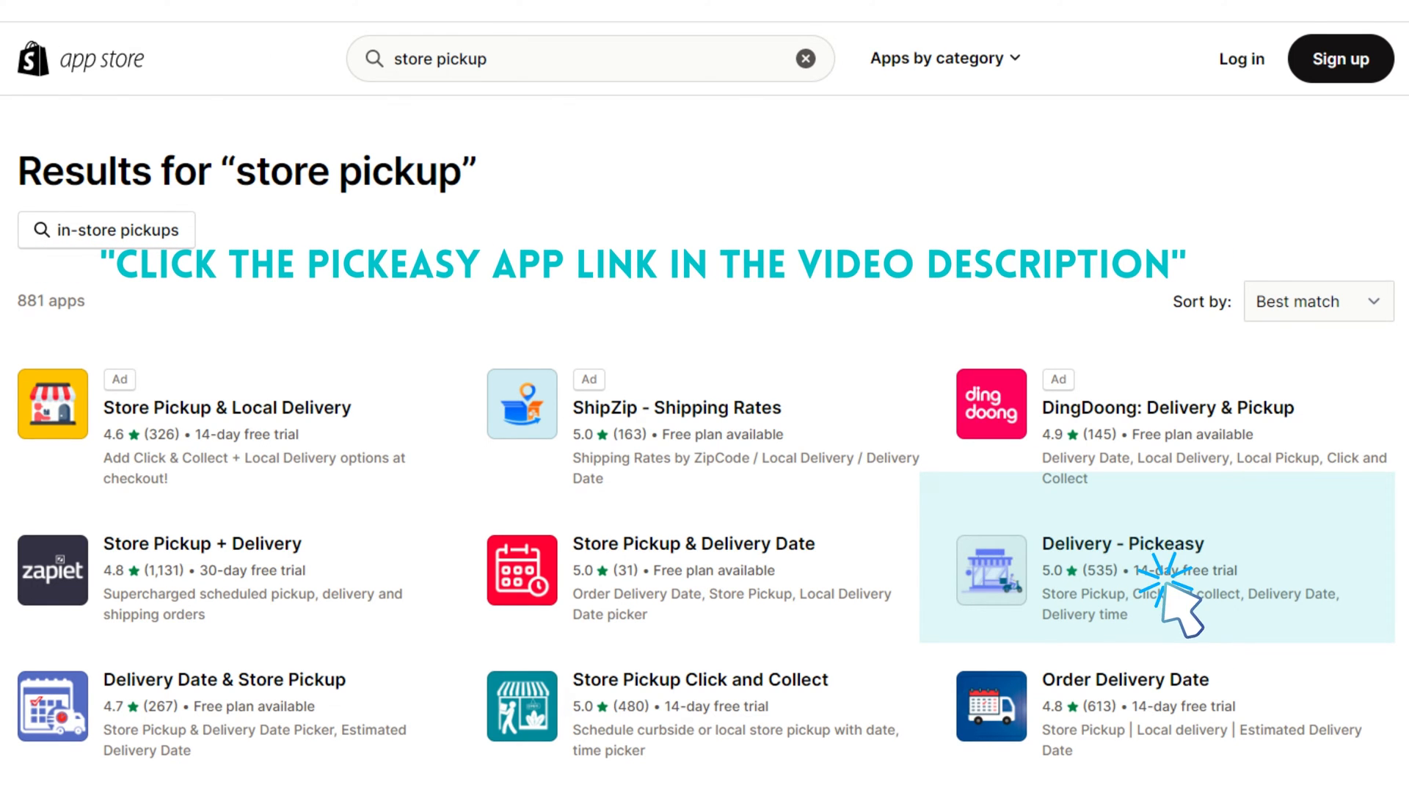
- Open the Delivery - Pickeasy app from the store pickup search results
left_click(1123, 544)
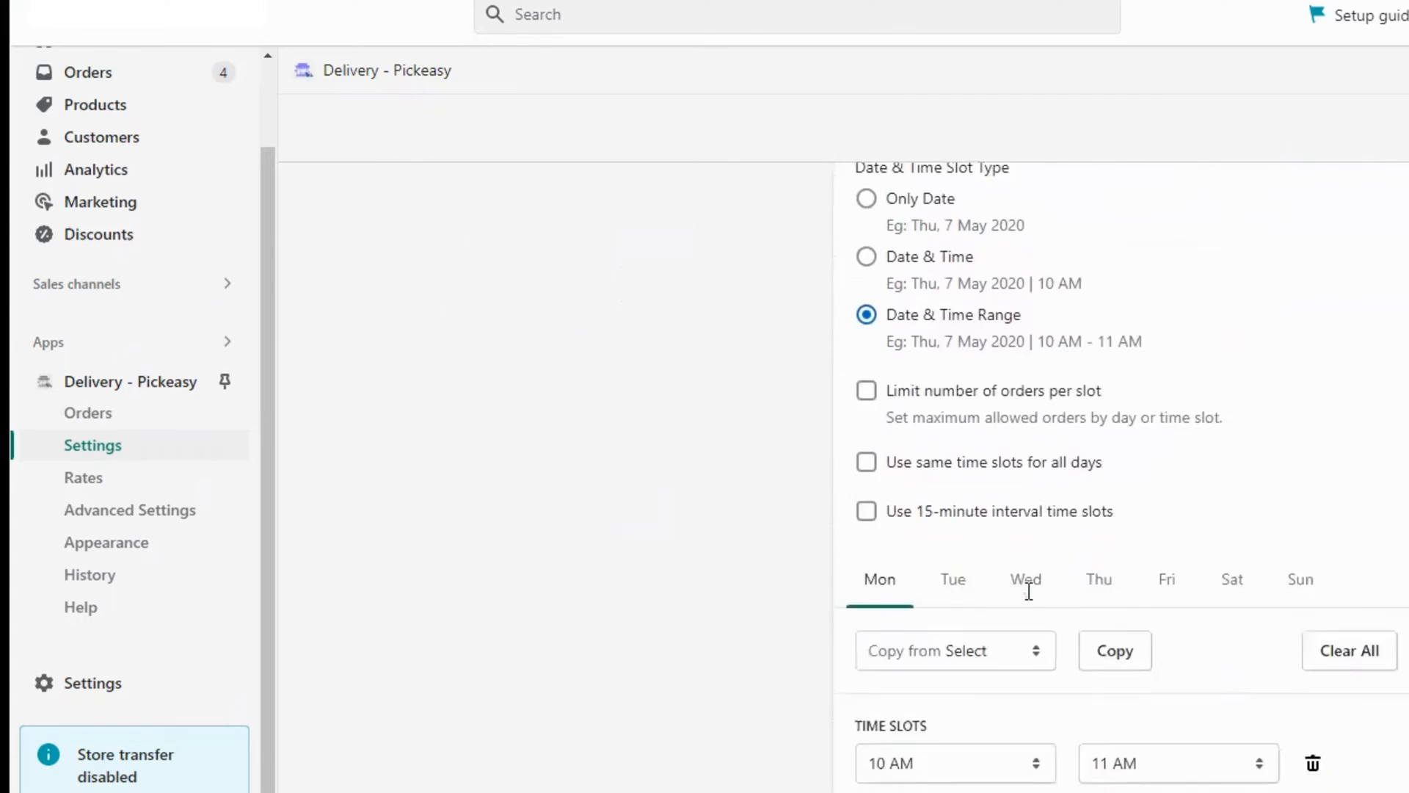
scroll("down", 3)
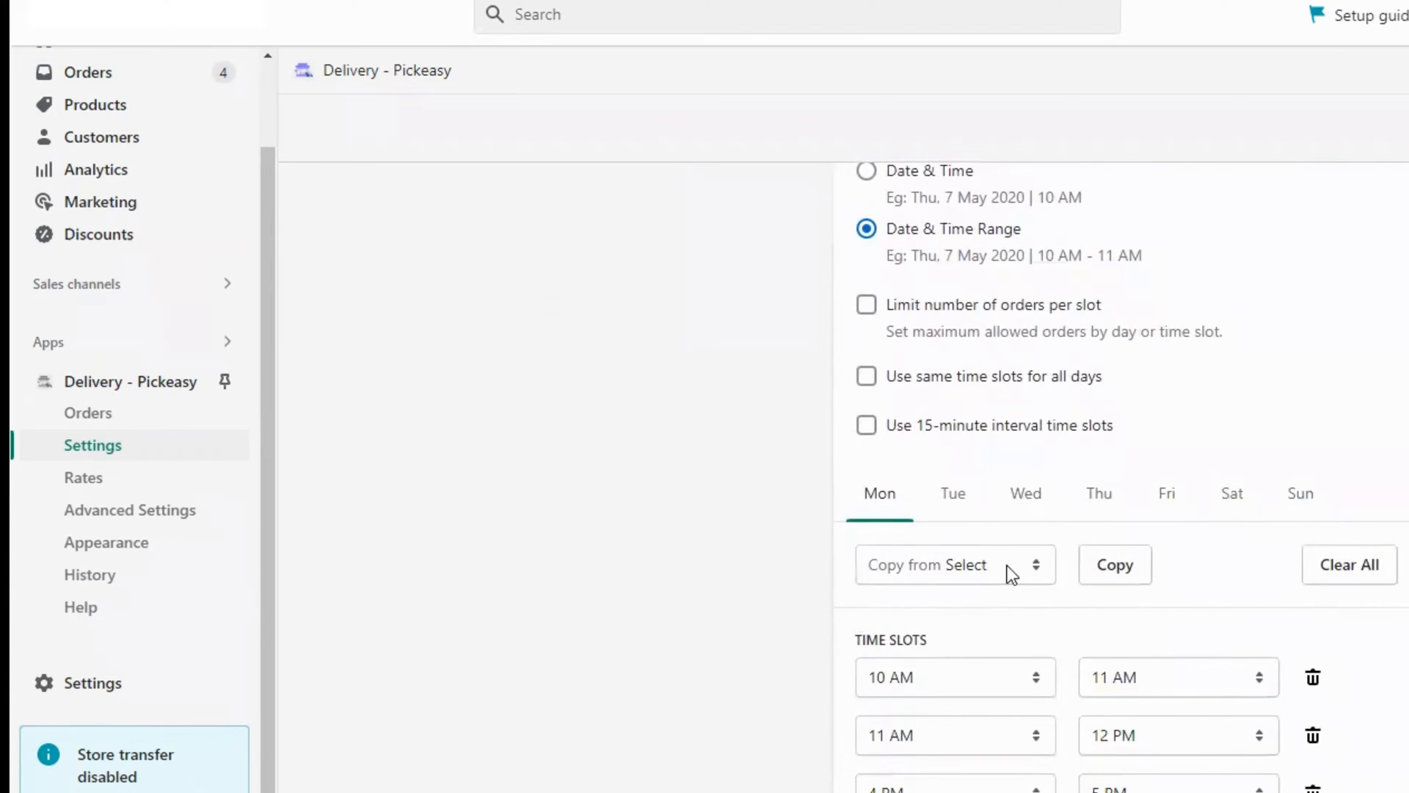
left_click(954, 565)
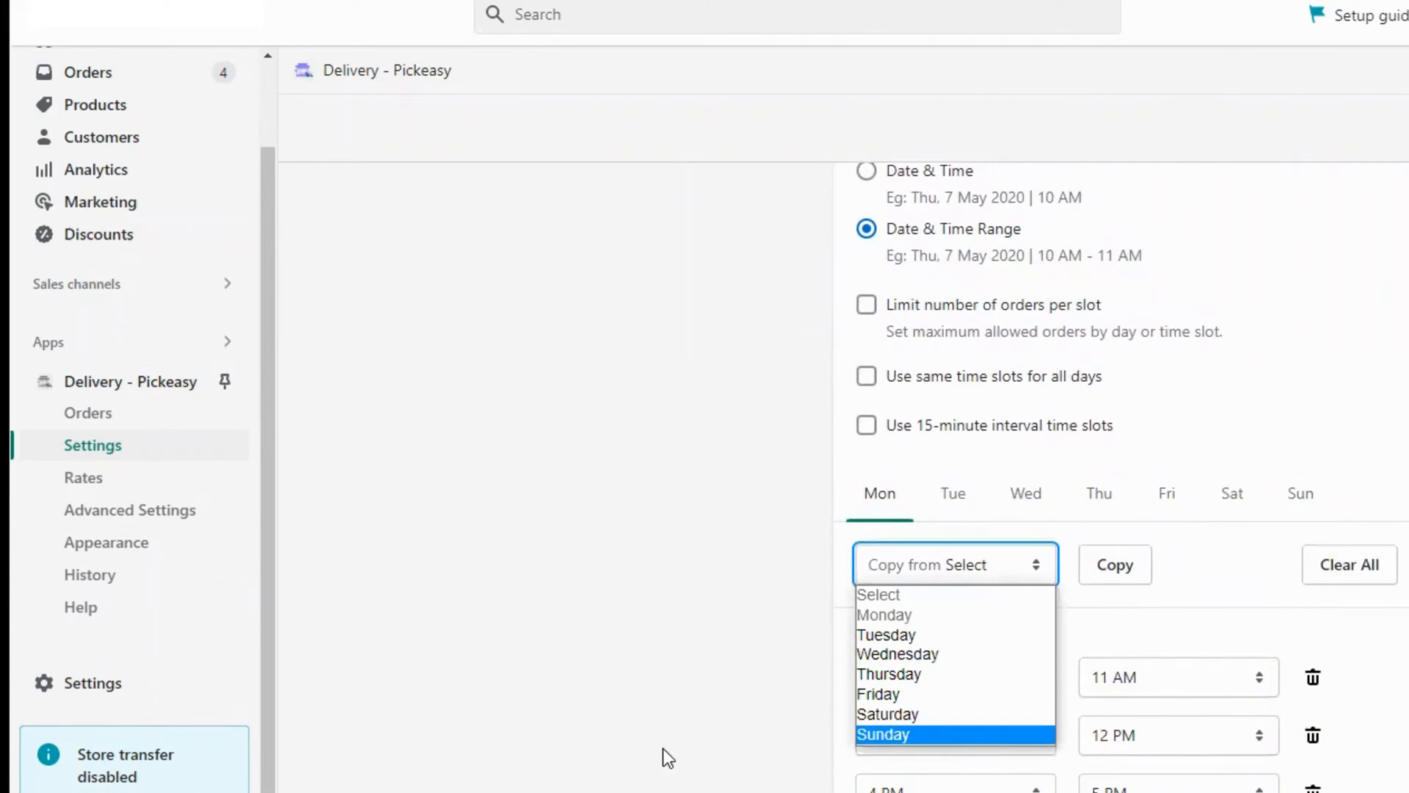
scroll("up", 3)
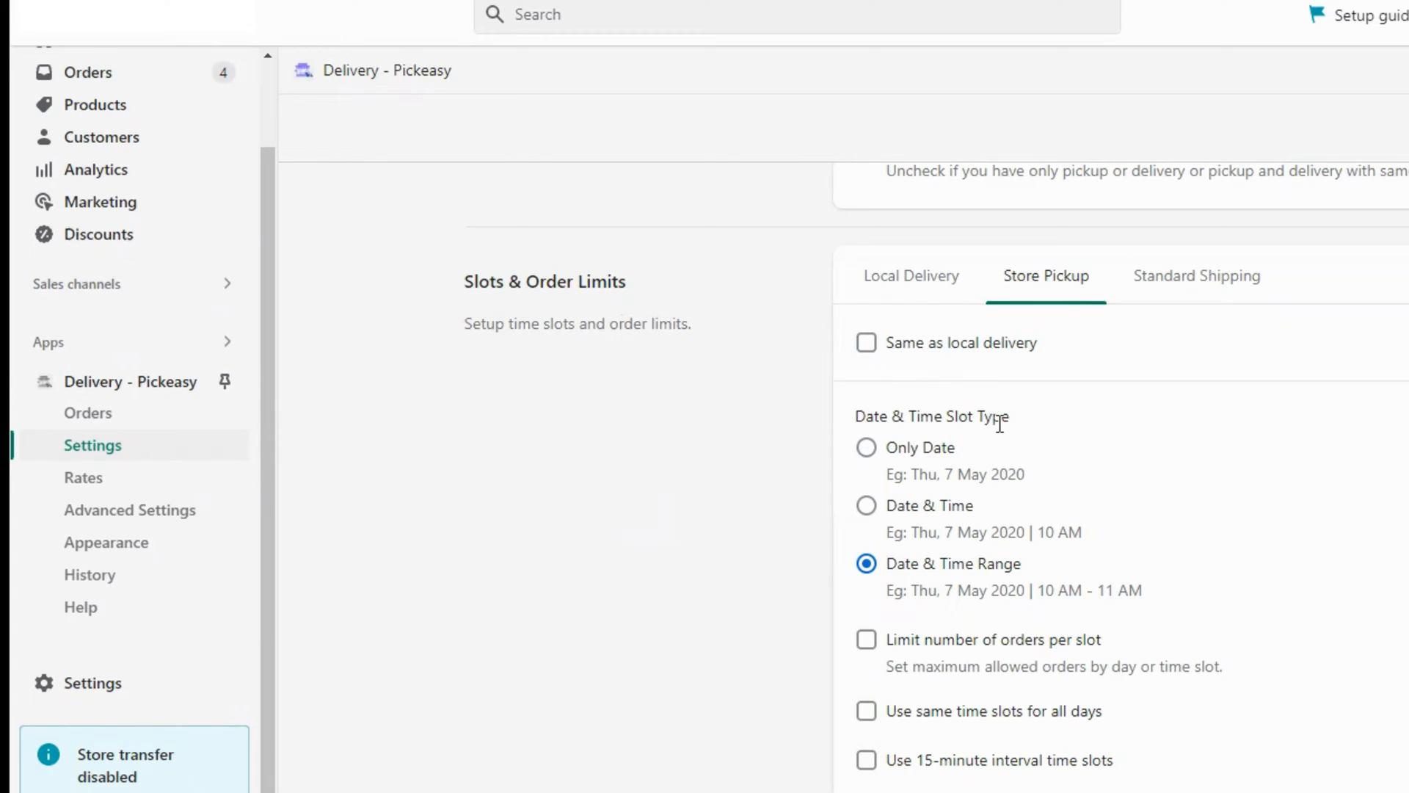
scroll("down", 3)
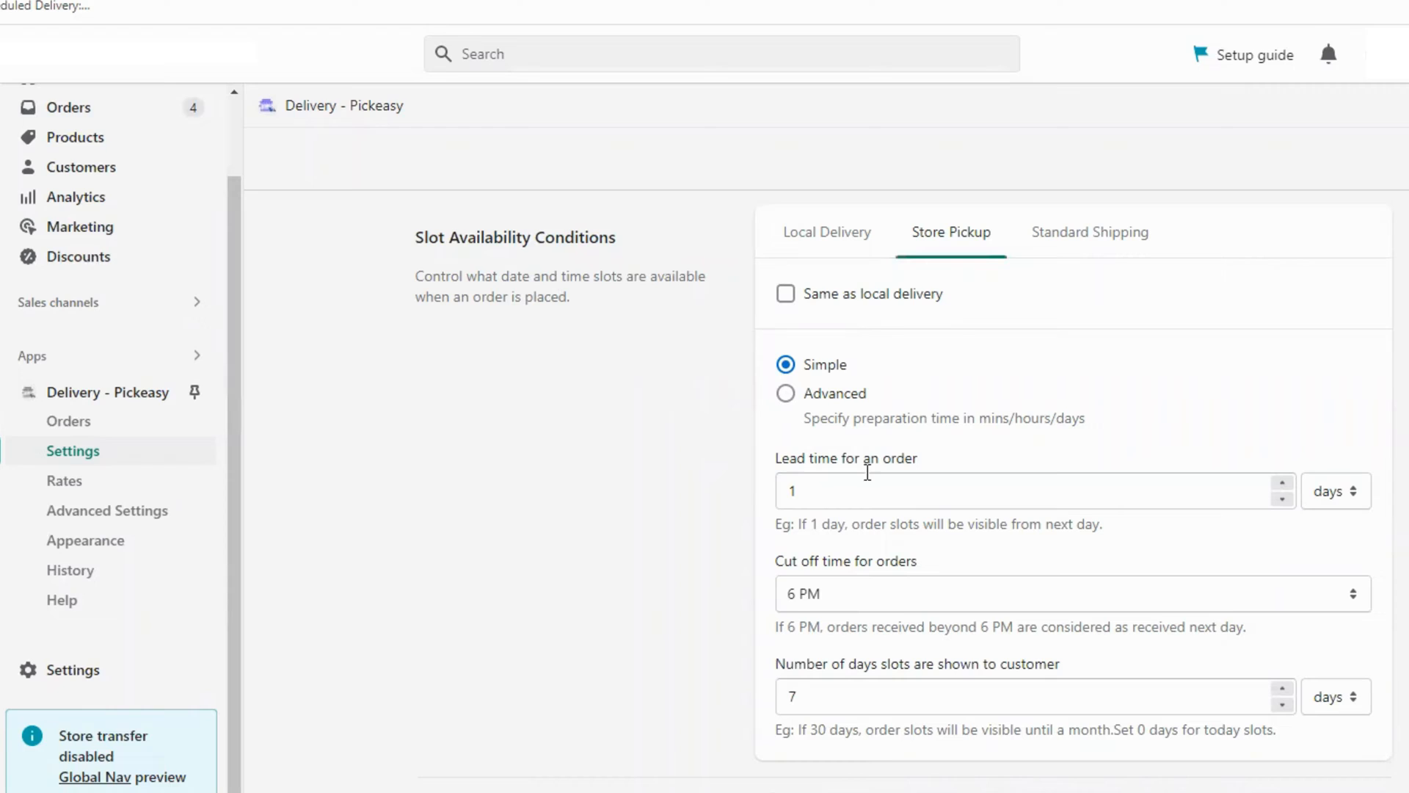
mouse_move(897, 710)
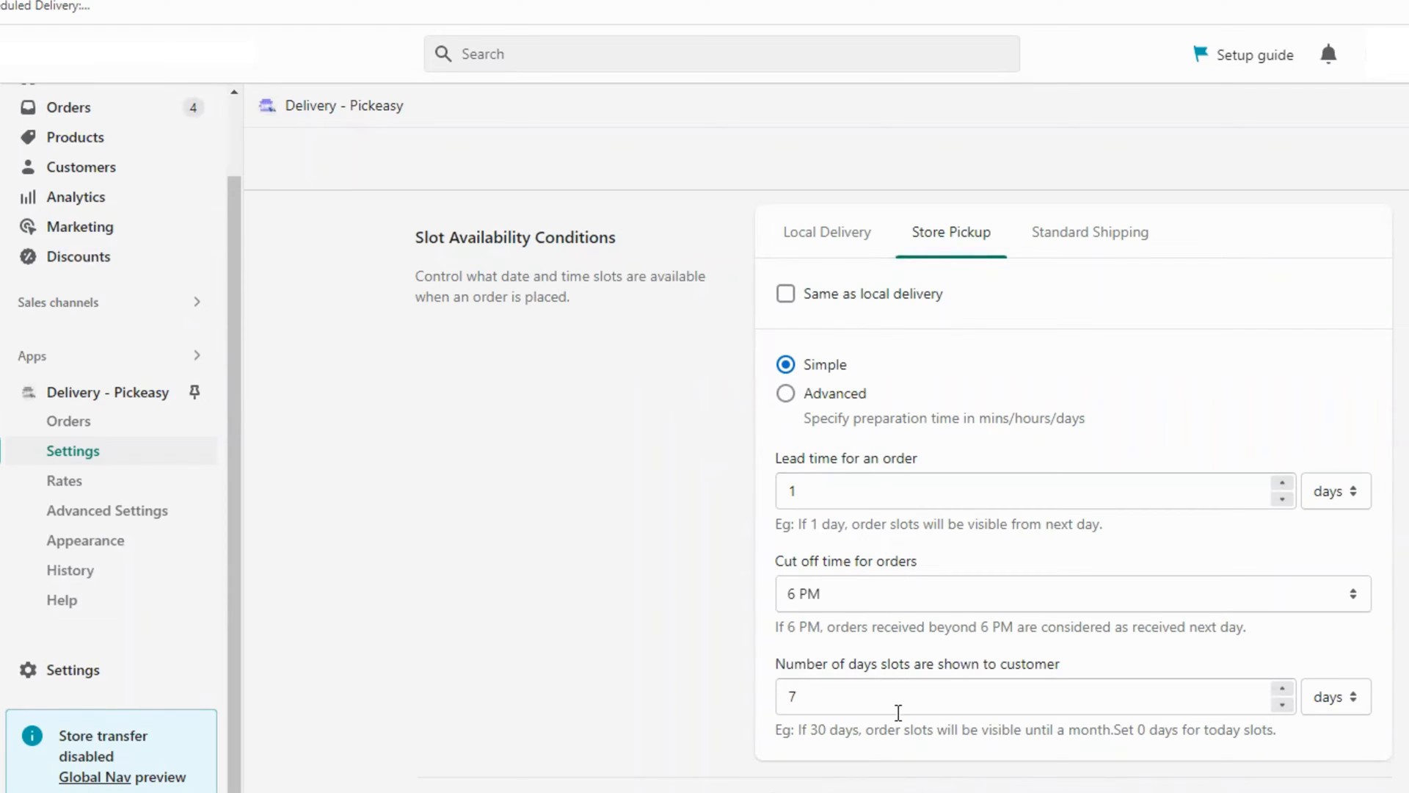
mouse_move(610, 738)
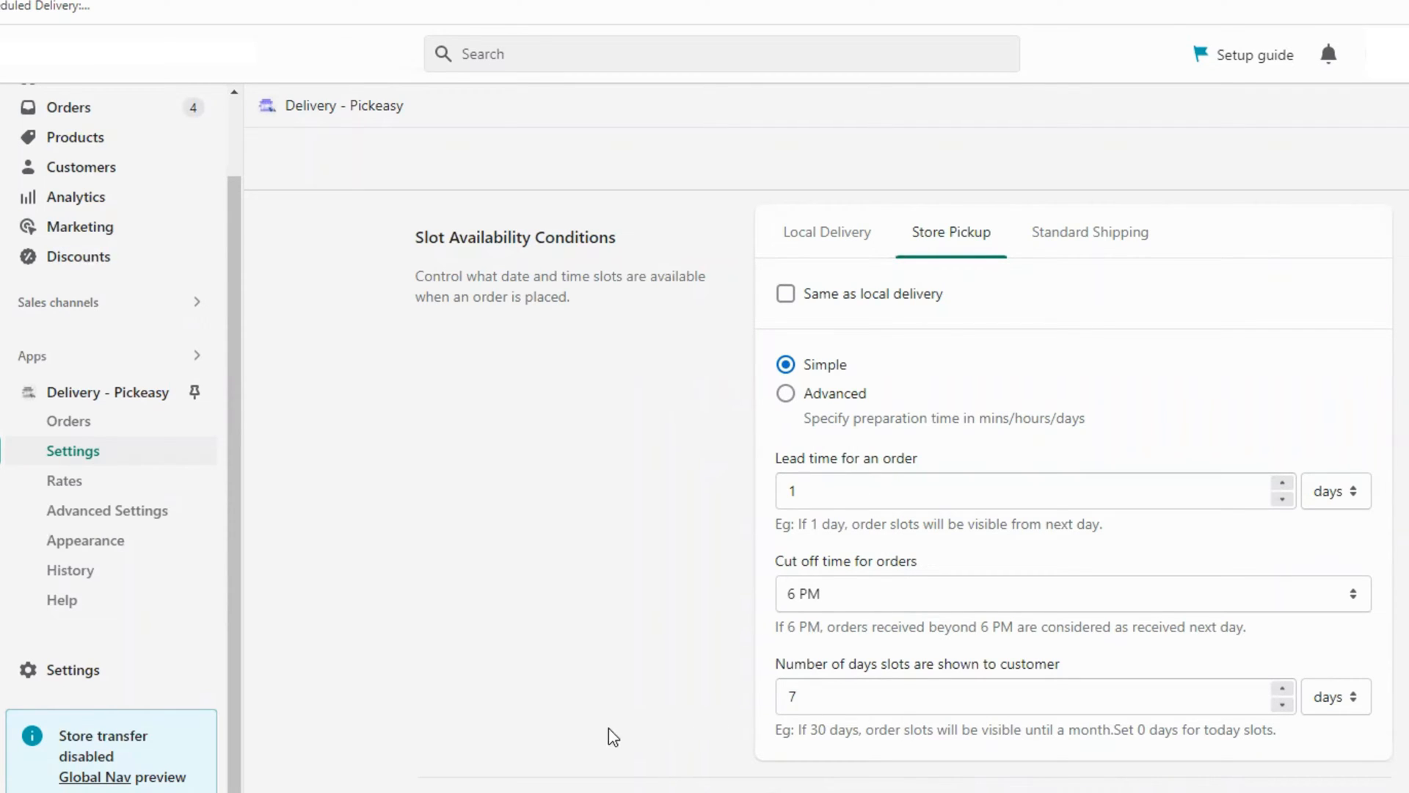
mouse_move(717, 724)
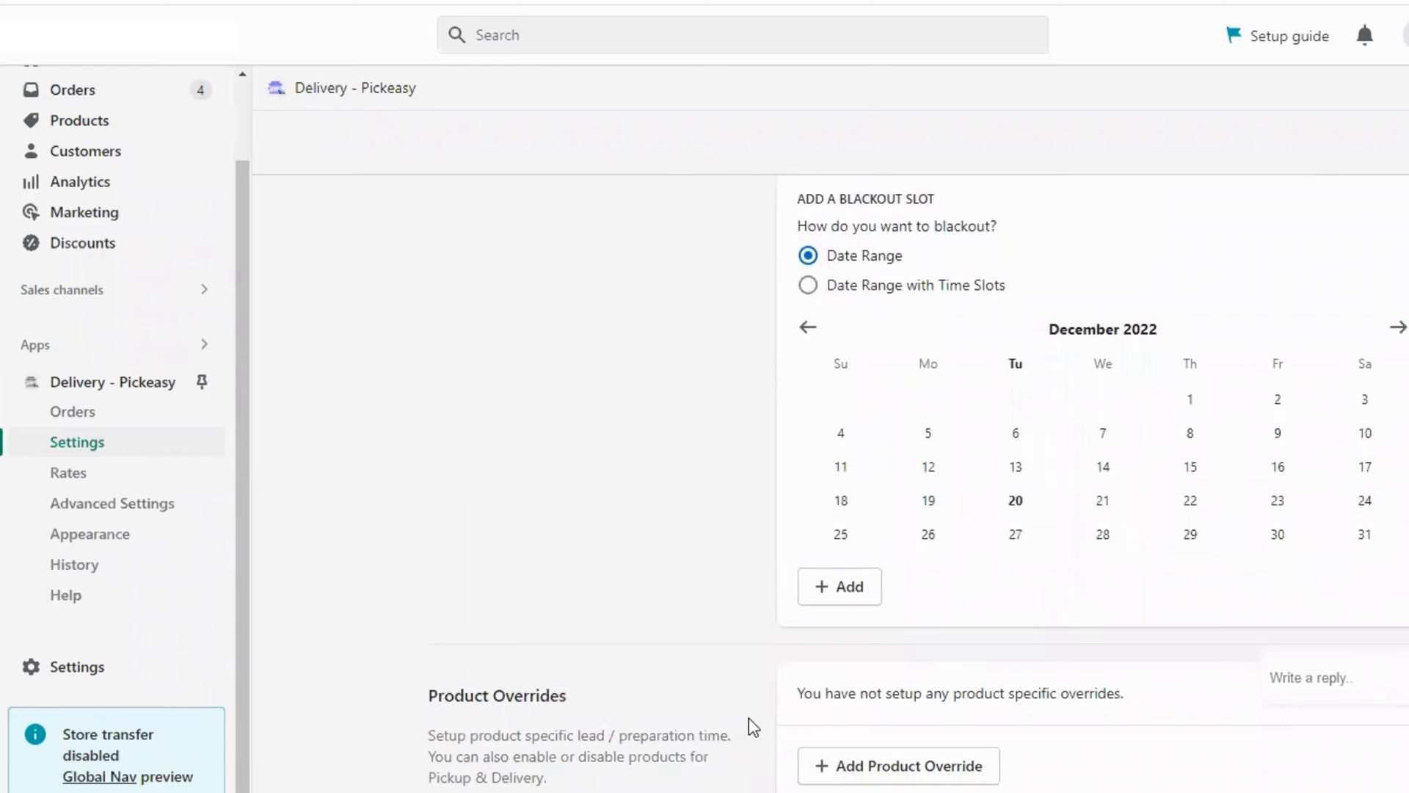
- Visit the Rates page, then return to Pickeasy's Settings listing the store locations
left_click(67, 473)
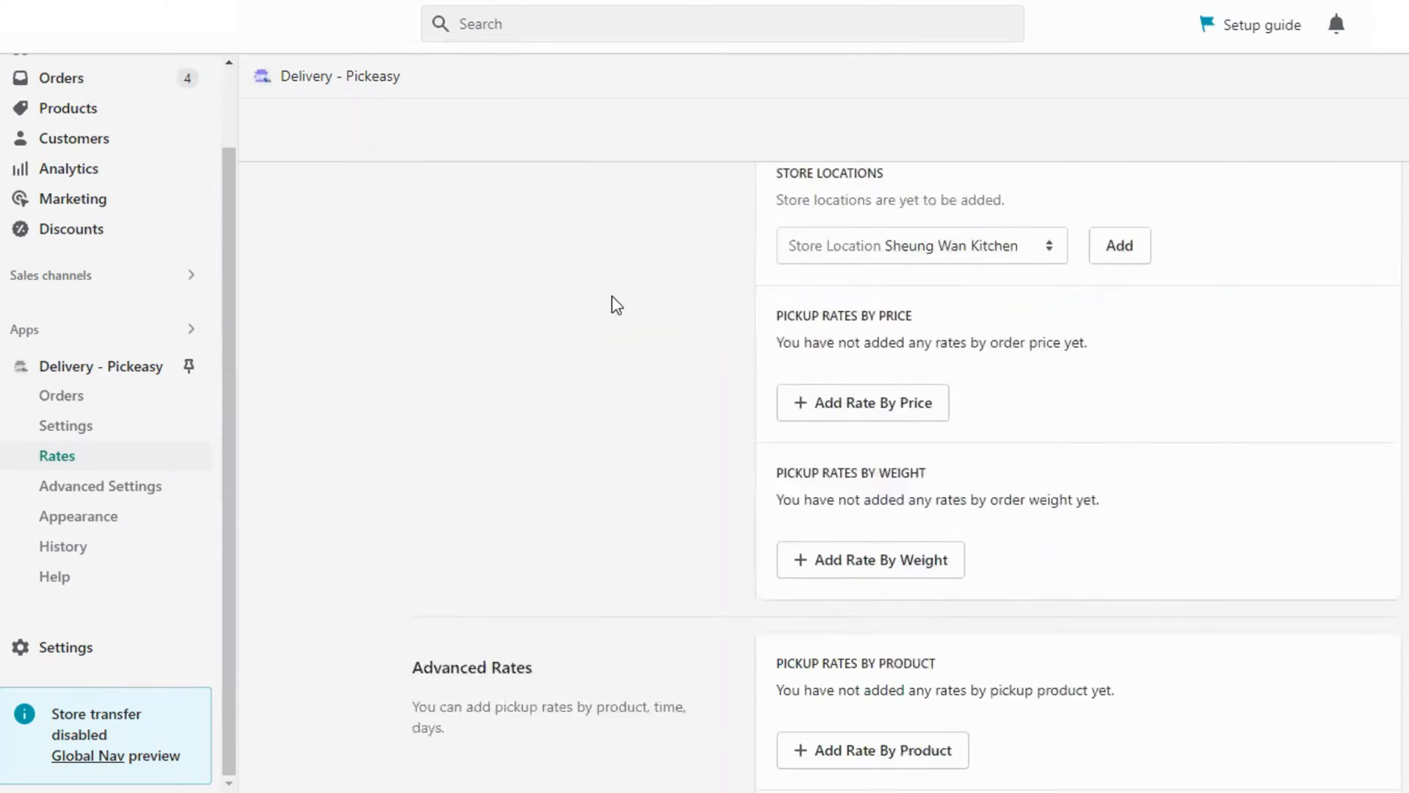
left_click(861, 402)
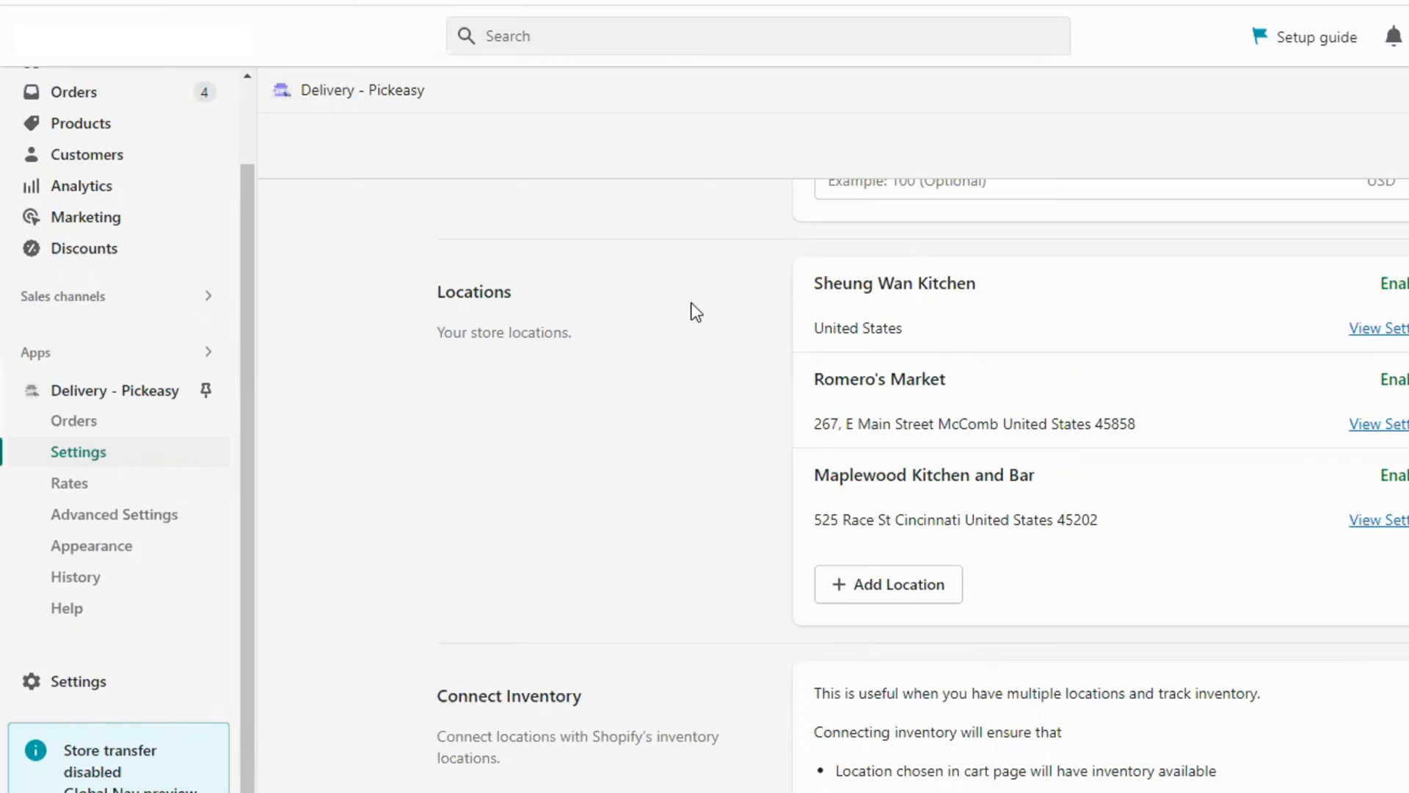
mouse_move(1295, 565)
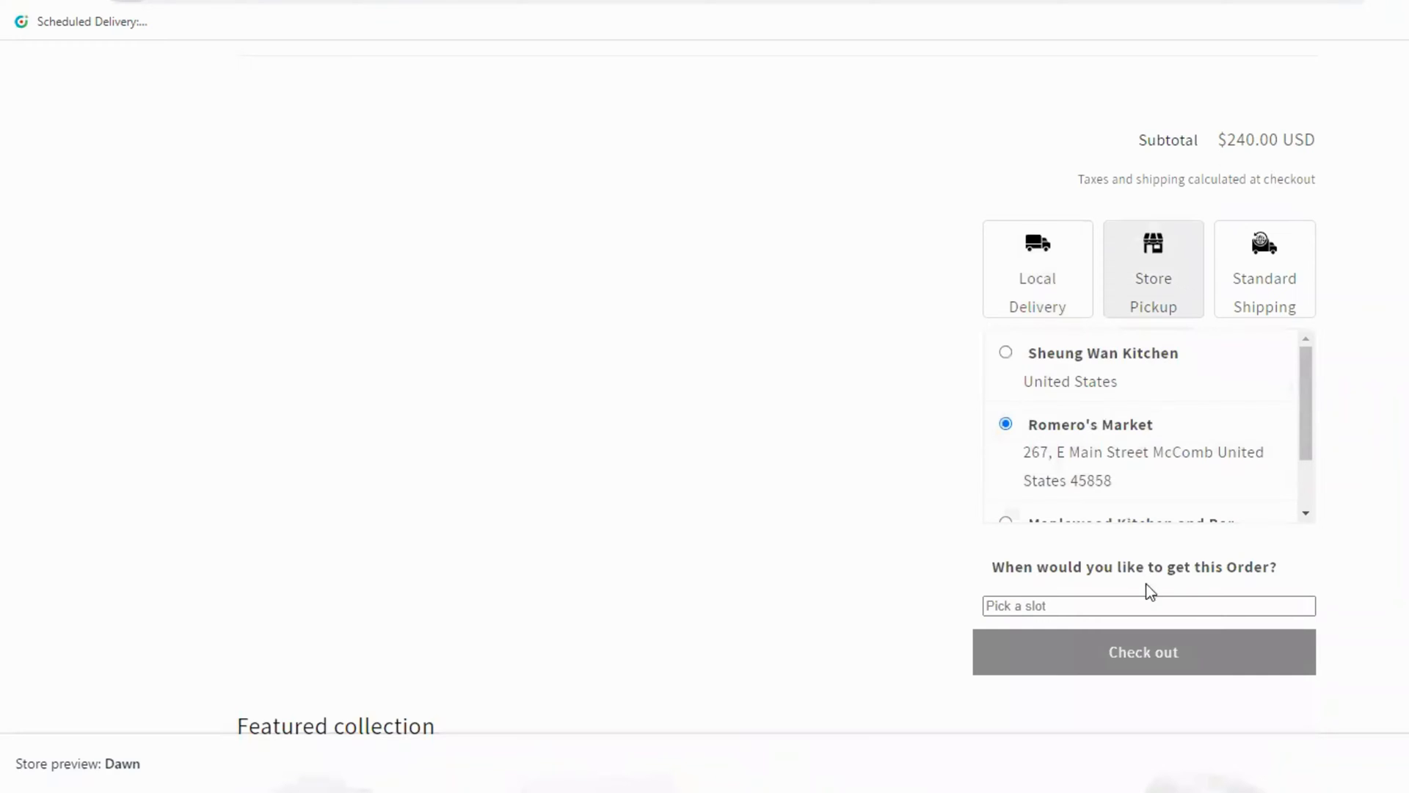
- Set the pickup slot to Wednesday 21 December, 4 PM - 5 PM
left_click(1148, 605)
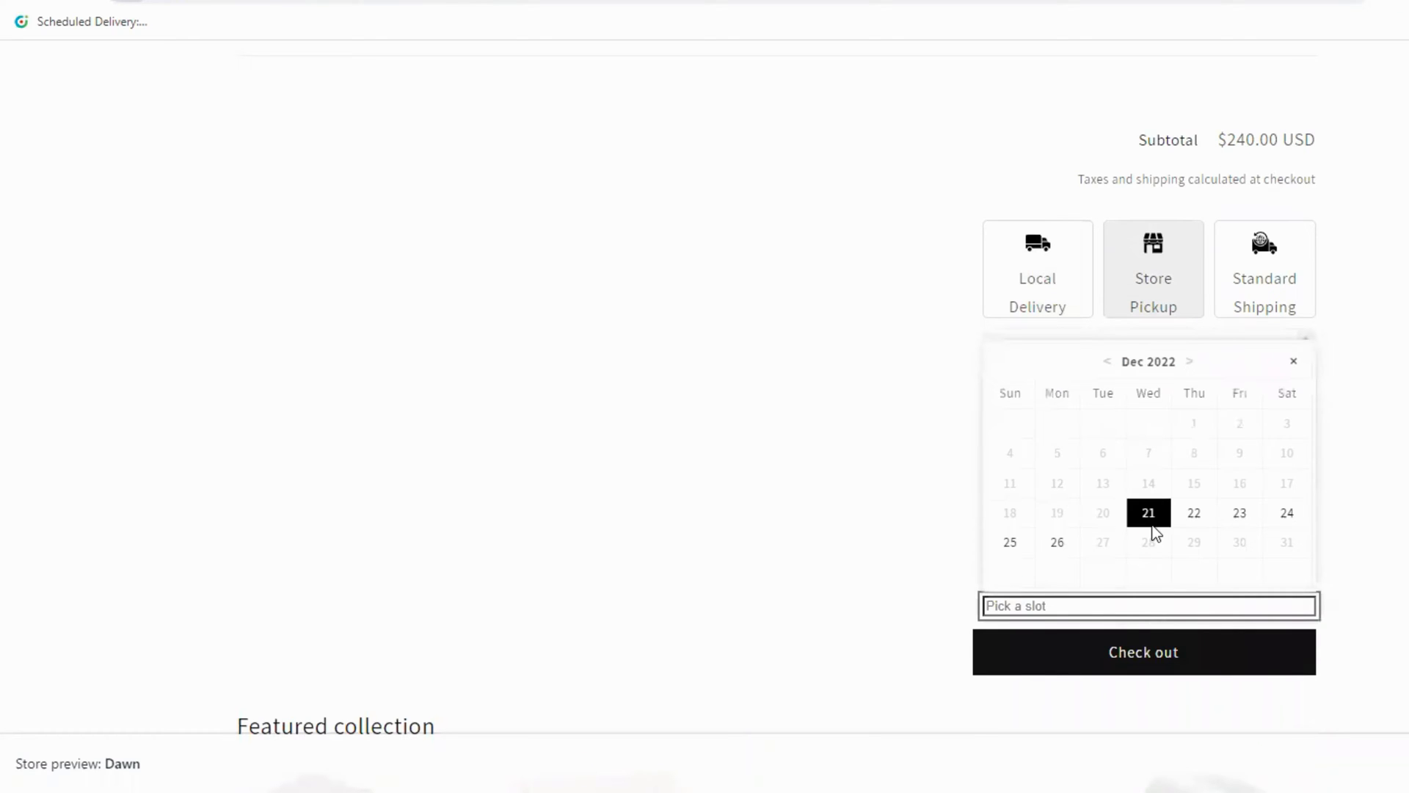
left_click(1148, 513)
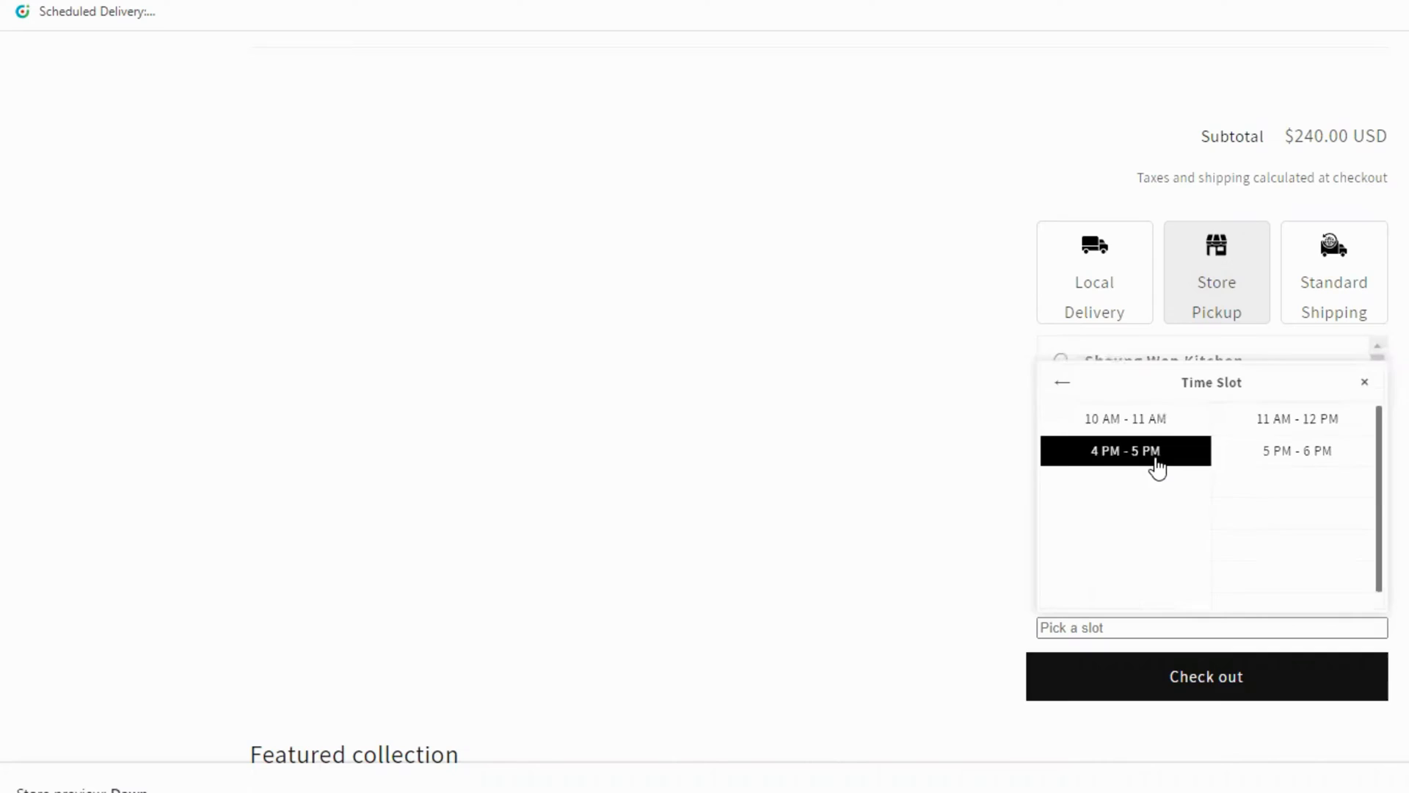
left_click(1124, 450)
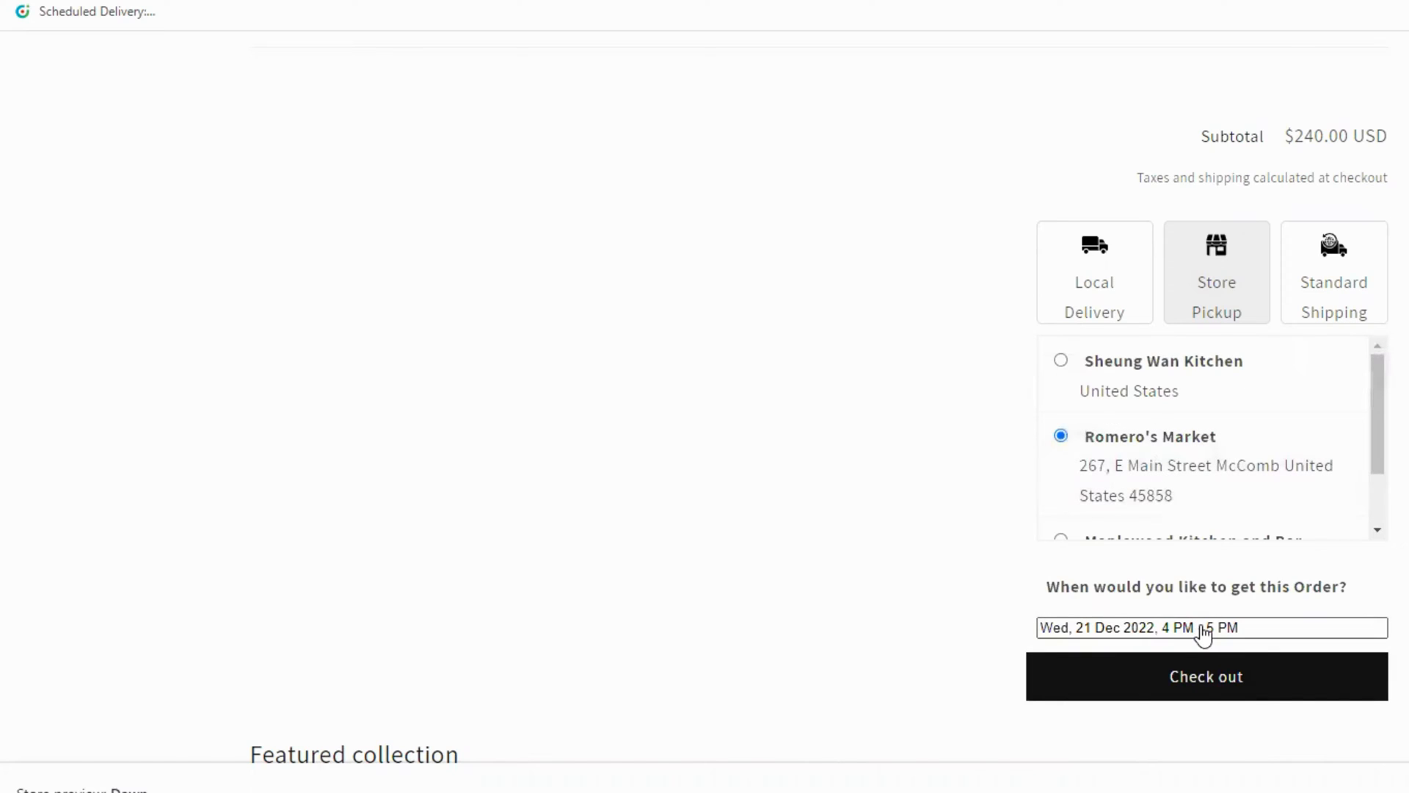